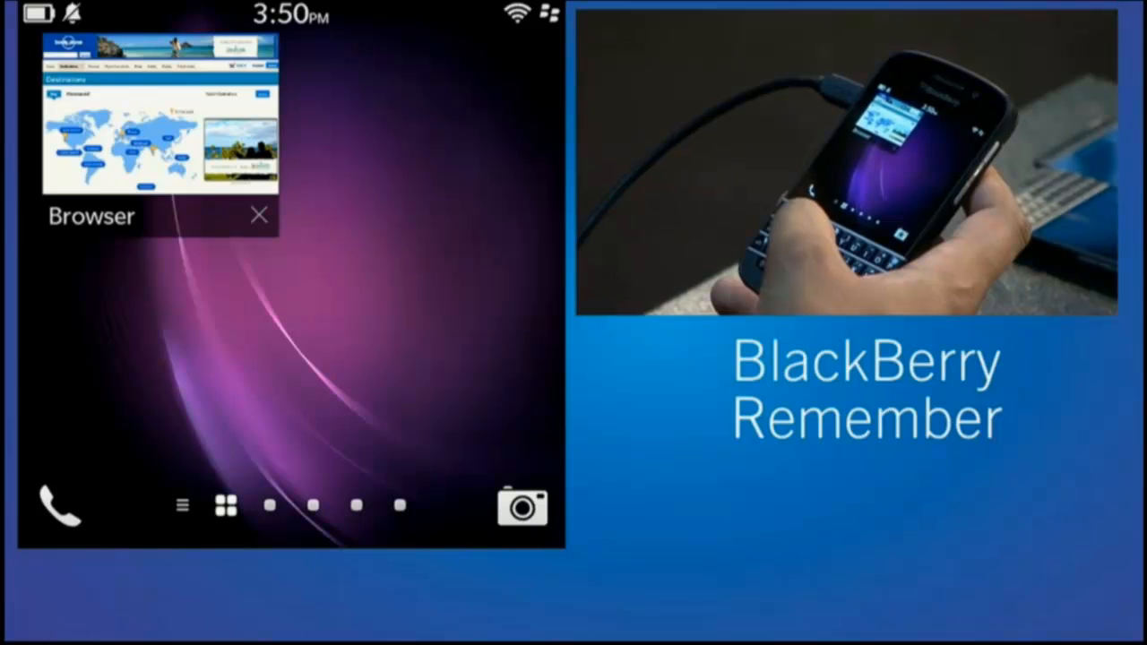
Bring the Lonely Planet destinations page back to full screen and show its page actions
{"action": "left_click", "coordinate": [160, 135]}
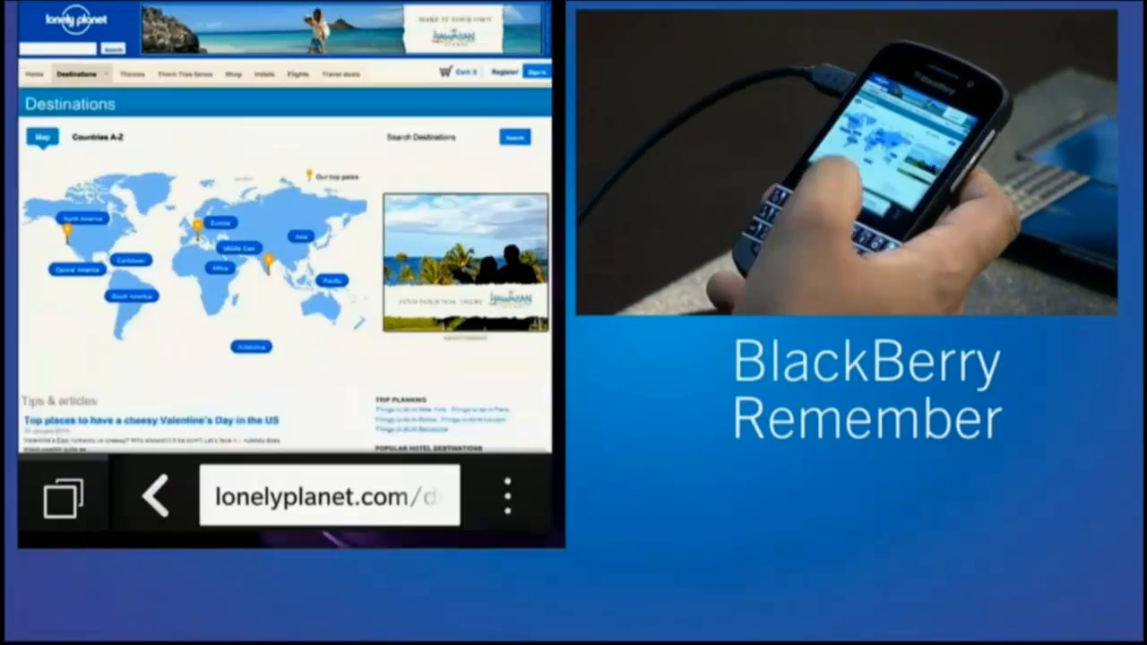
{"action": "left_click", "coordinate": [505, 494]}
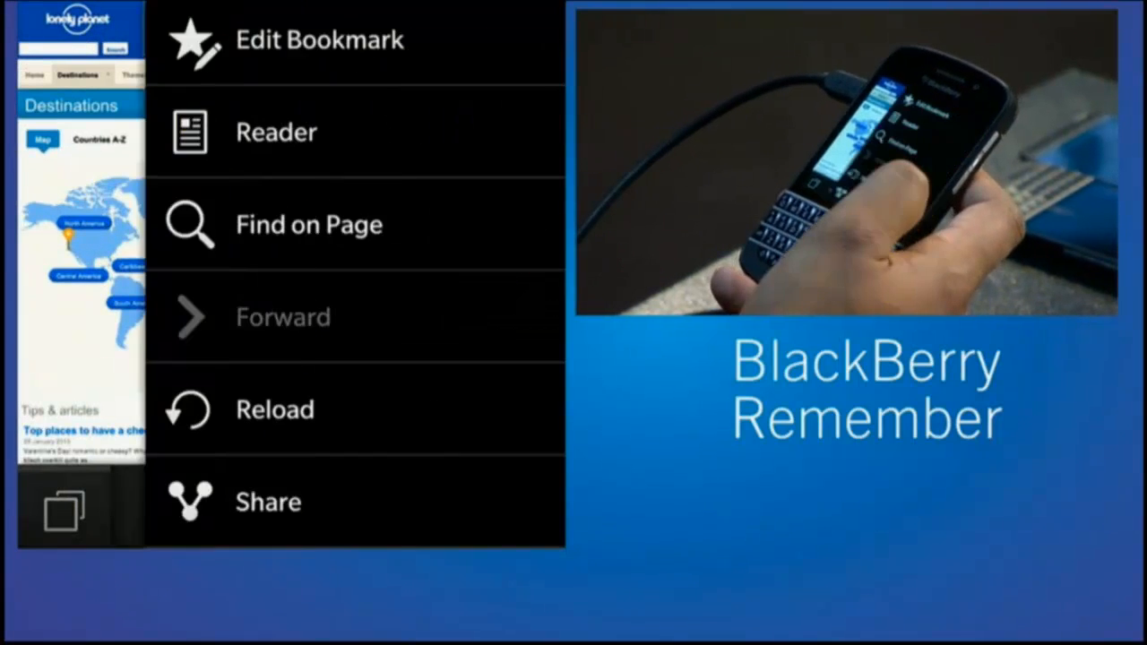
Share the Lonely Planet page to Remember as a new entry filed in the Vacation folder
{"action": "left_click", "coordinate": [269, 502]}
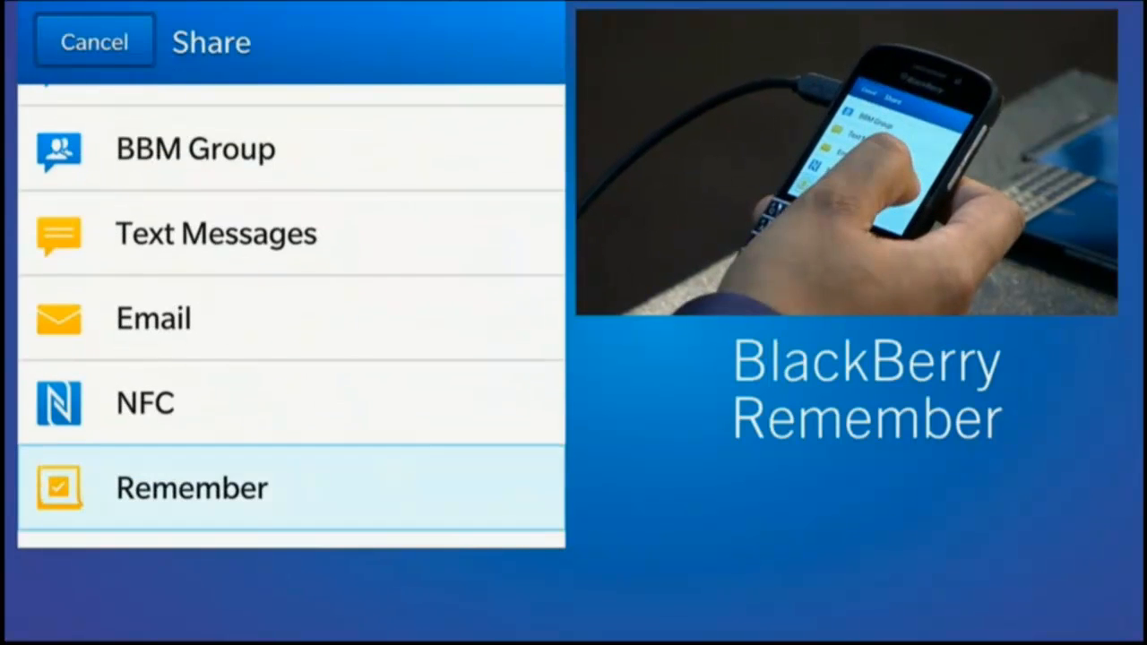
{"action": "left_click", "coordinate": [190, 488]}
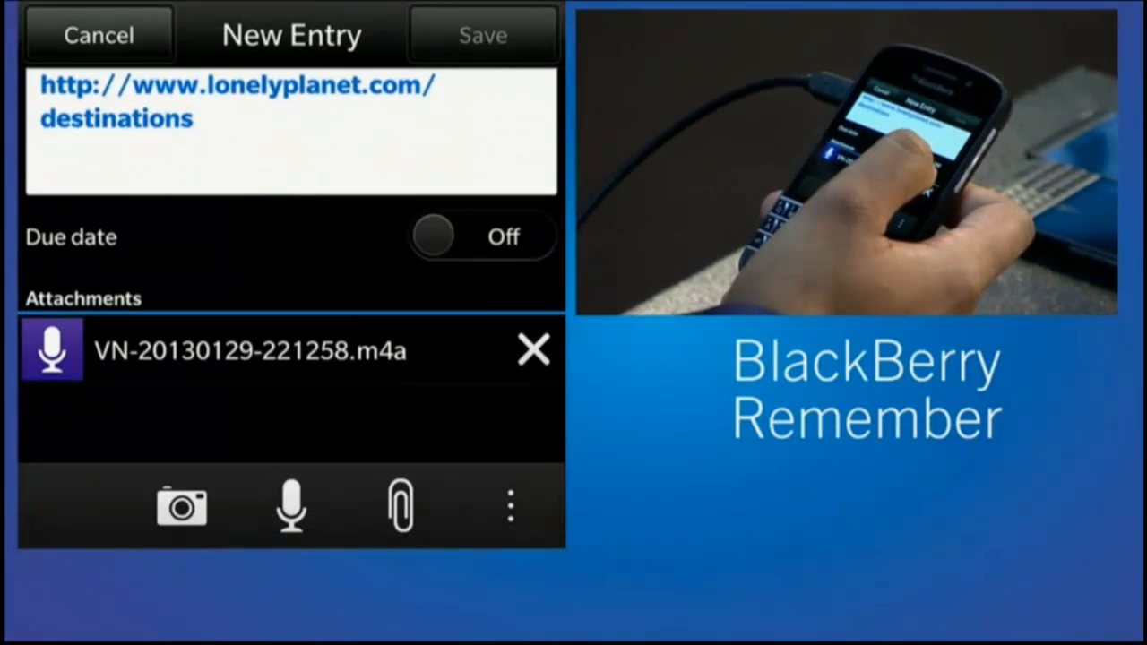
{"action": "left_click", "coordinate": [291, 111]}
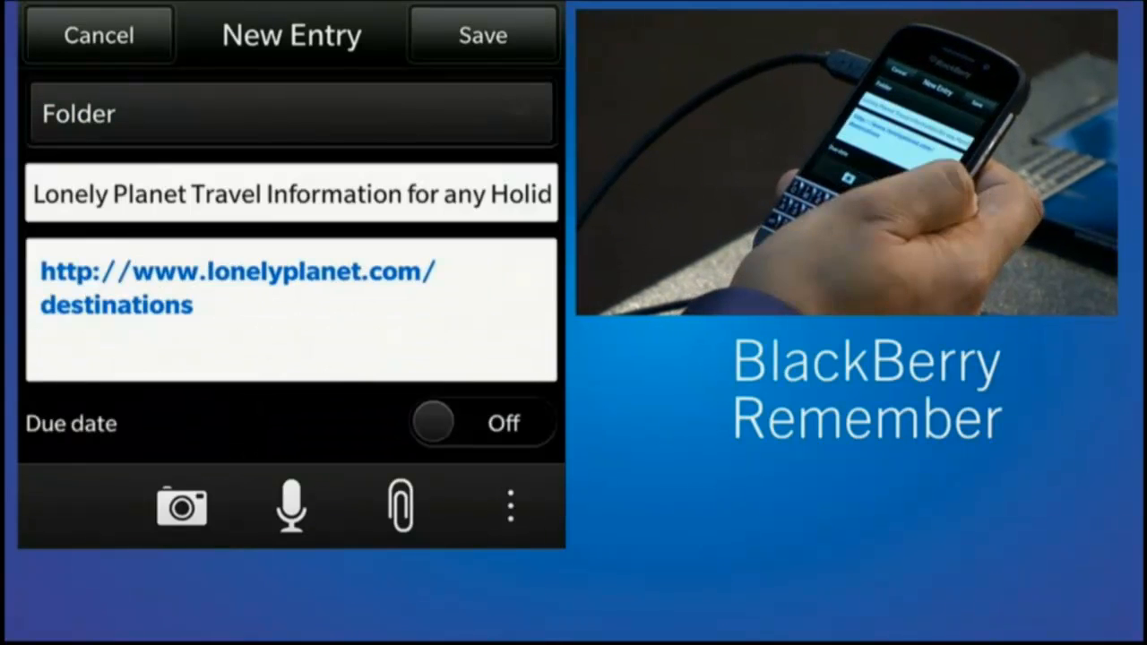
{"action": "left_click", "coordinate": [290, 113]}
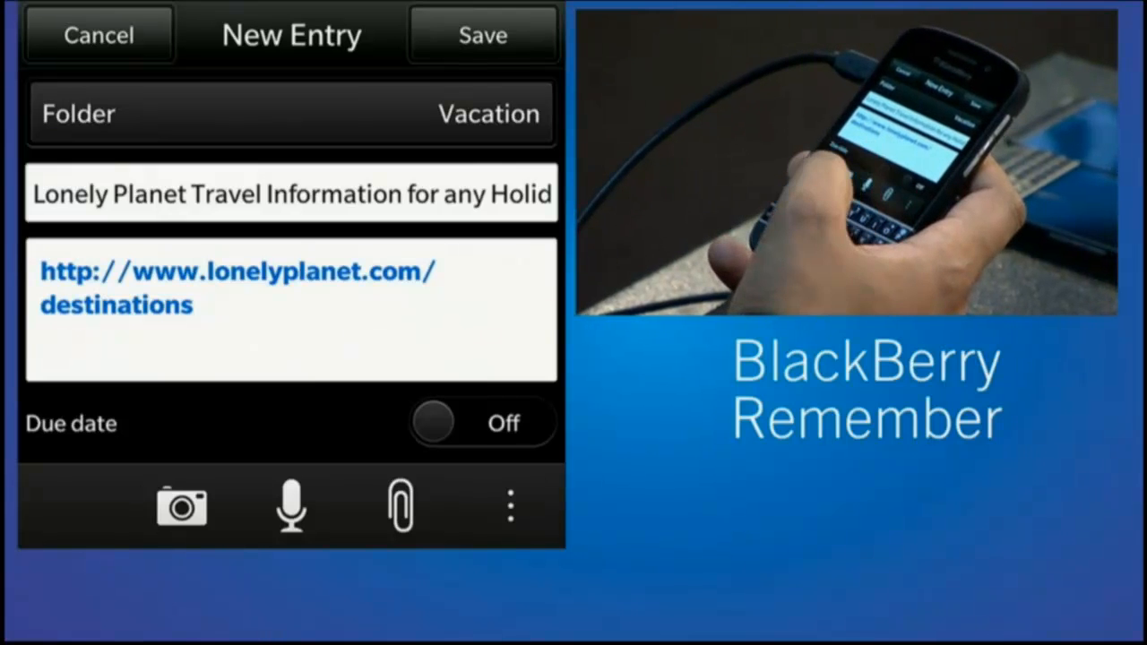
Record a two-second voice note and attach it to the new Lonely Planet entry
{"action": "left_click", "coordinate": [290, 503]}
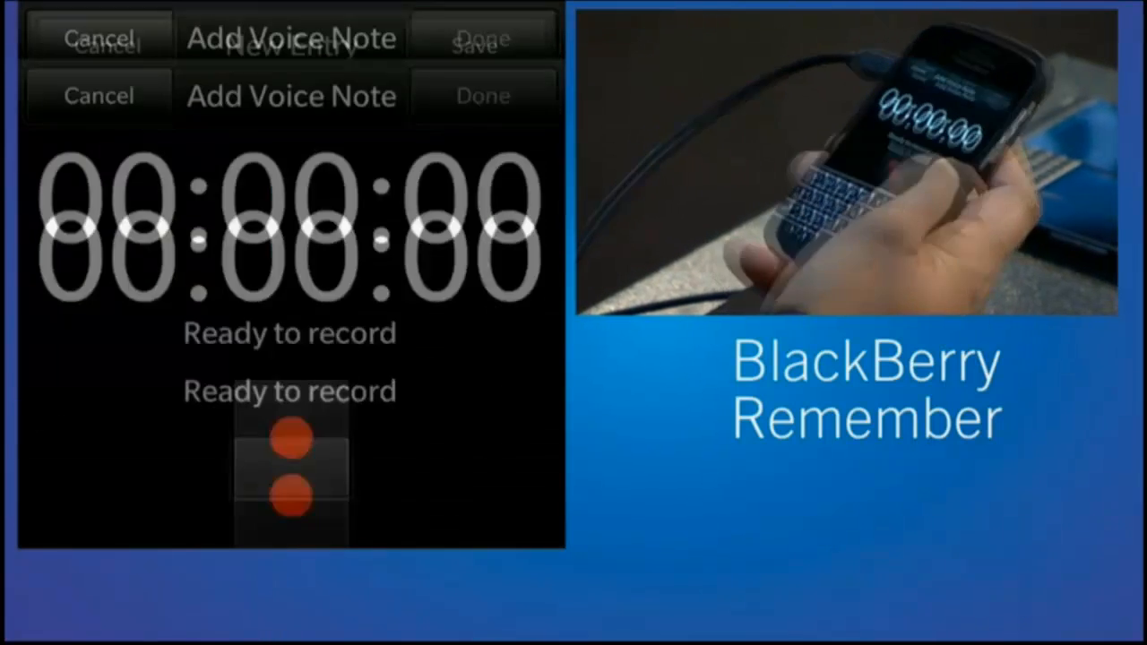
{"action": "left_click", "coordinate": [290, 440]}
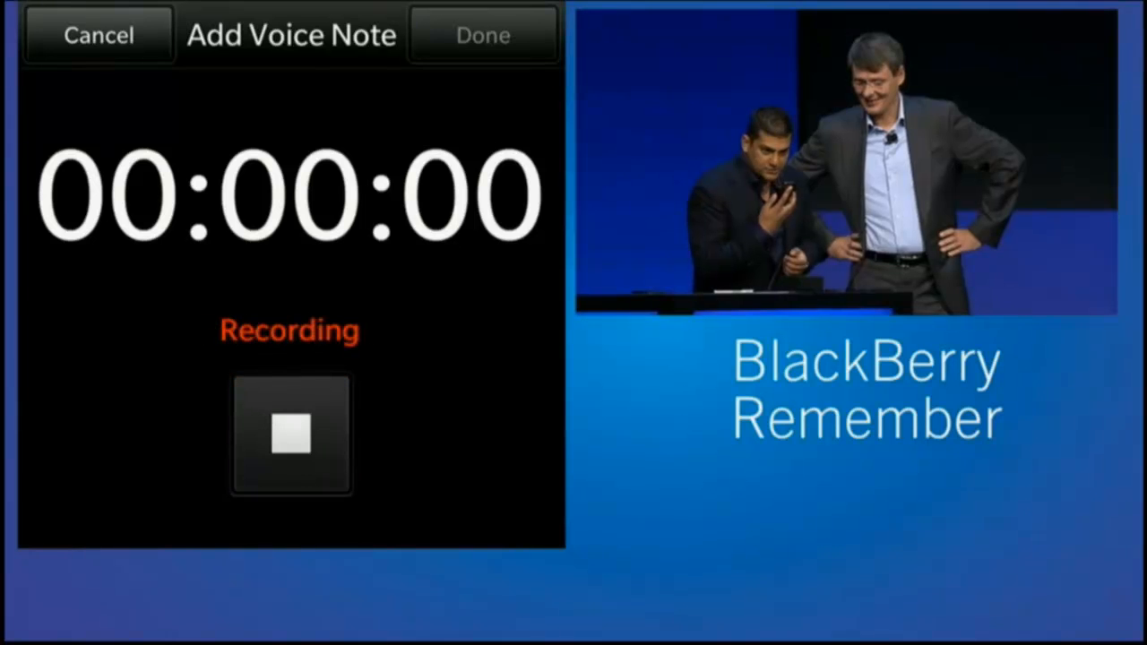
{"action": "left_click", "coordinate": [291, 433]}
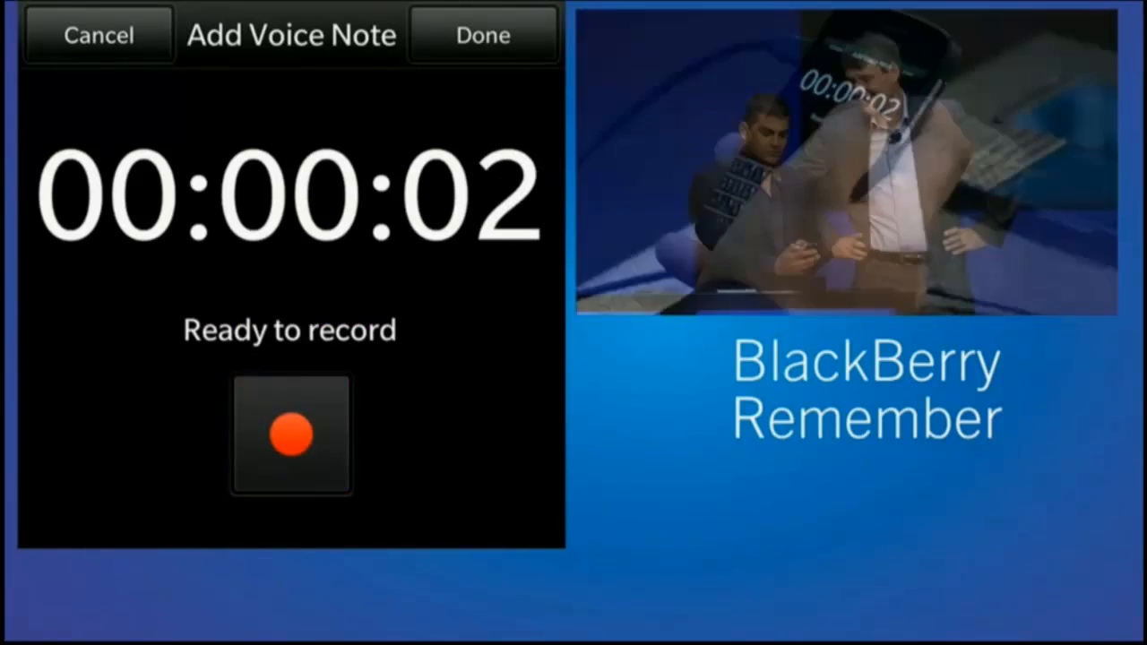
{"action": "left_click", "coordinate": [482, 34]}
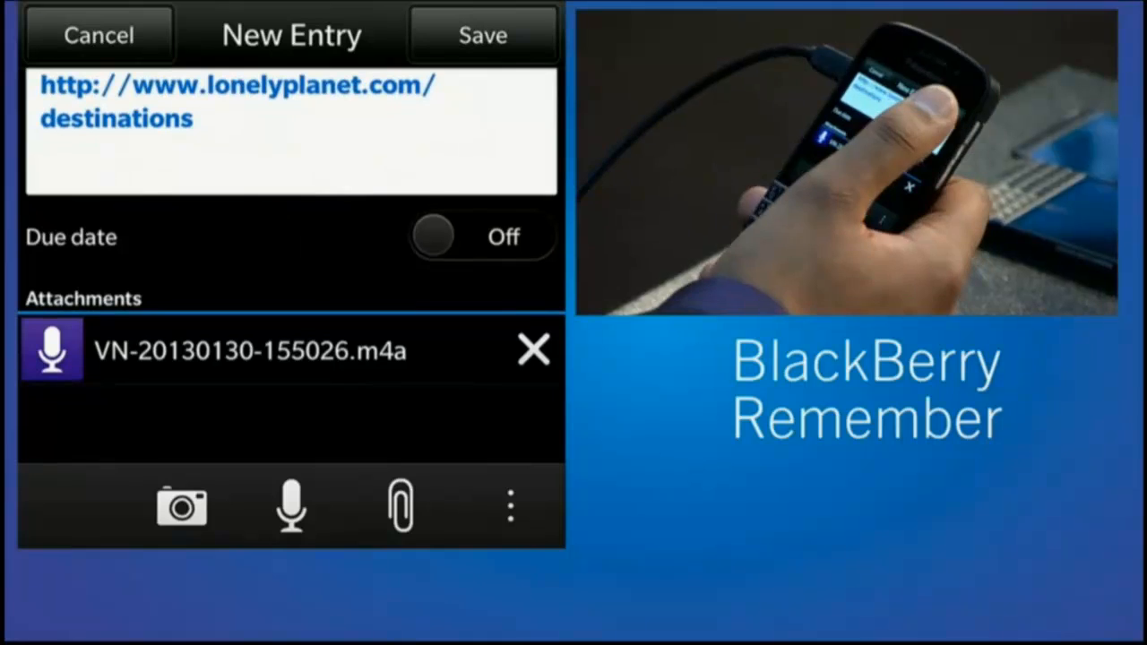
Save the Lonely Planet entry, then search 'reme' and launch Remember to its folder overview
{"action": "left_click", "coordinate": [236, 87]}
{"action": "type", "text": "reme"}
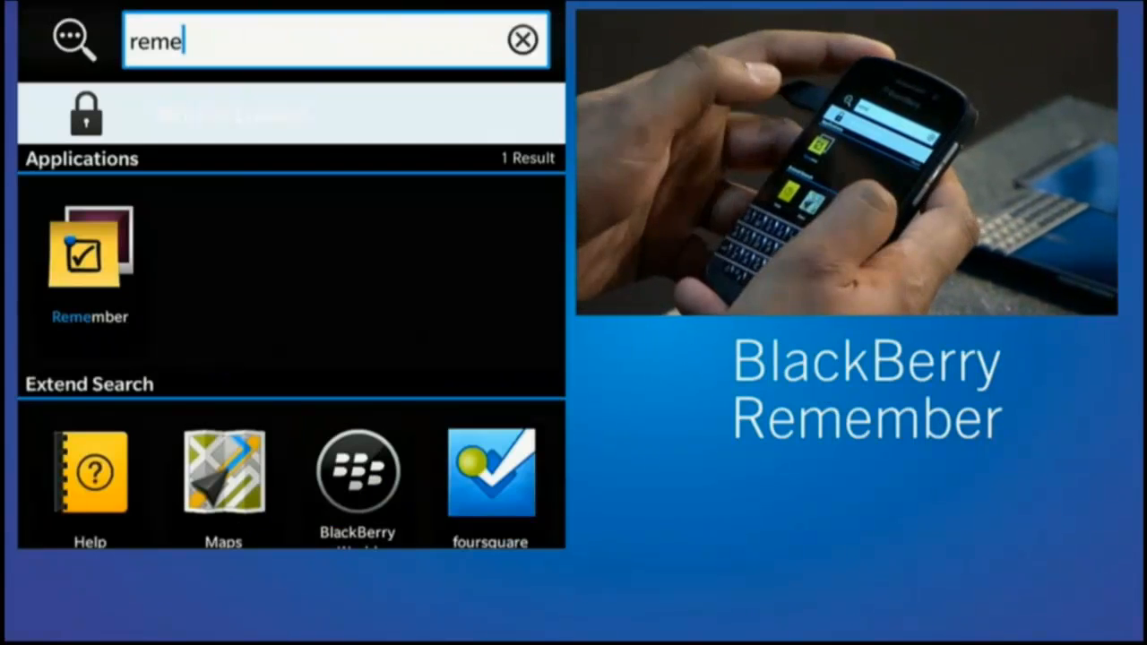
{"action": "left_click", "coordinate": [90, 260]}
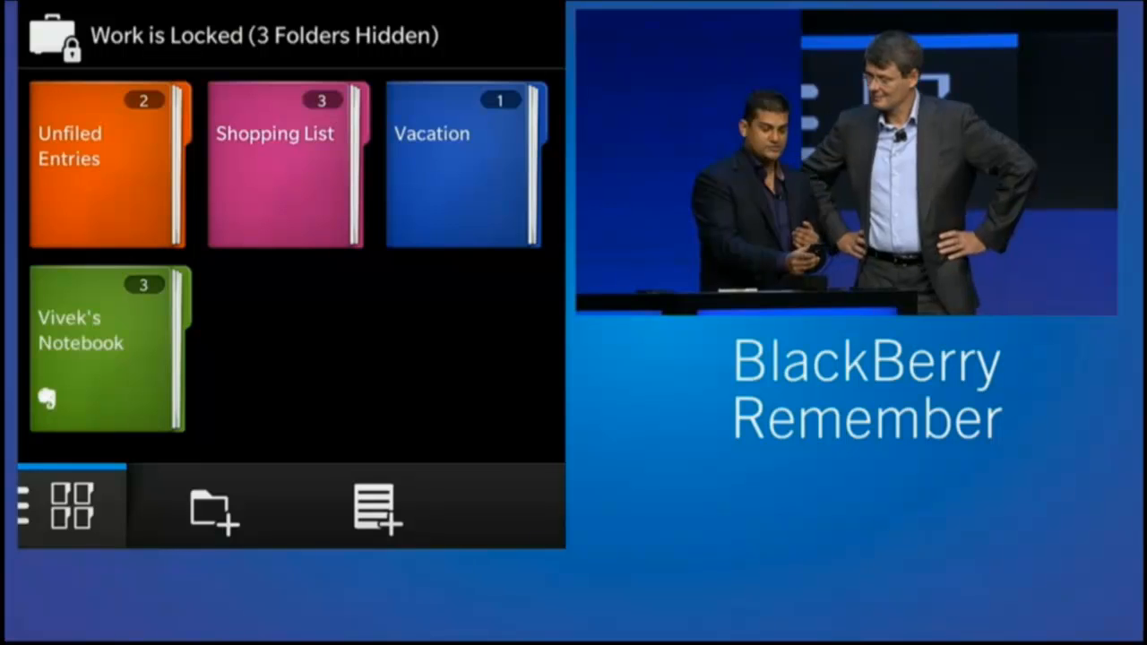
Move 'Vacation Itinerary for Review' from Unfiled Entries into the Vacation folder and save
{"action": "left_click", "coordinate": [106, 165]}
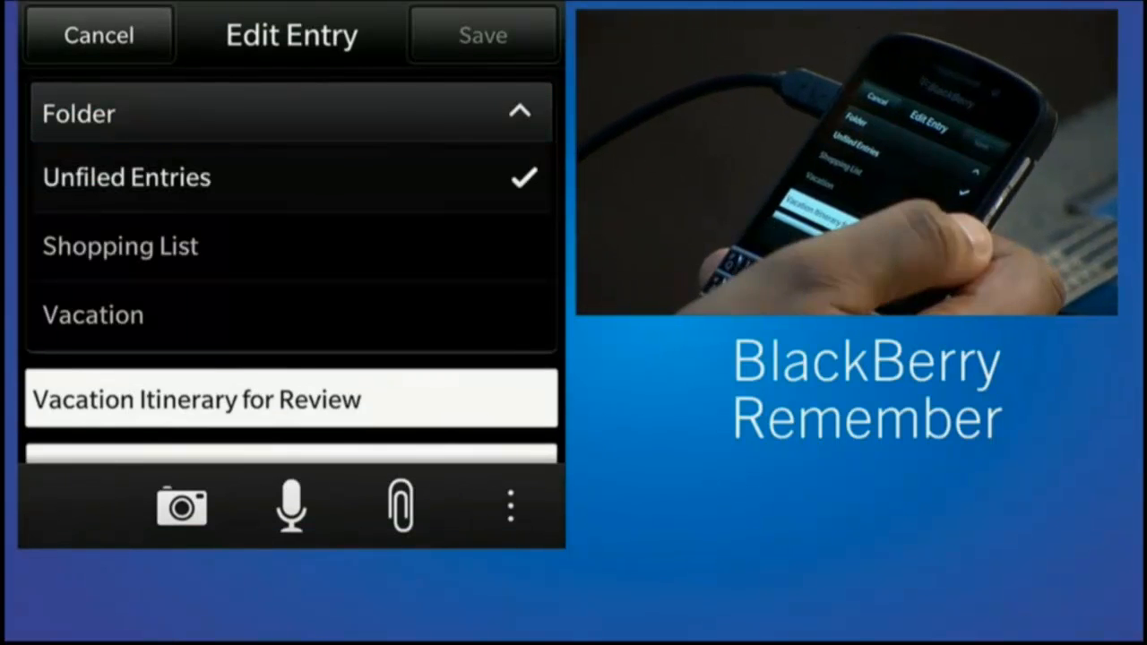
{"action": "left_click", "coordinate": [93, 315]}
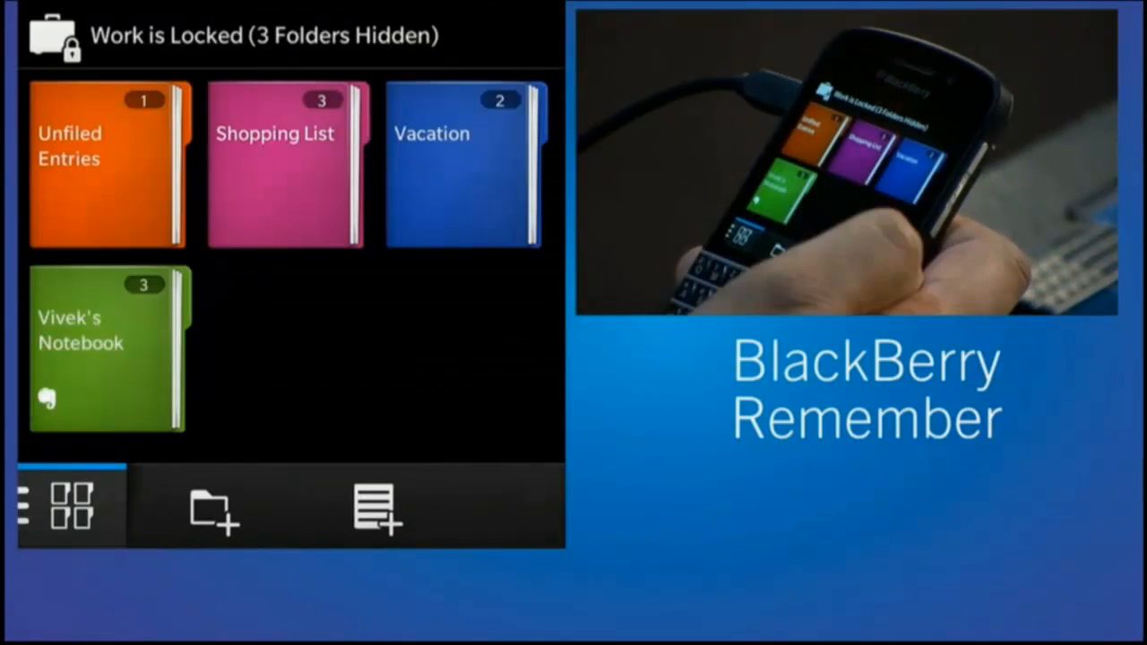
{"action": "left_click", "coordinate": [459, 165]}
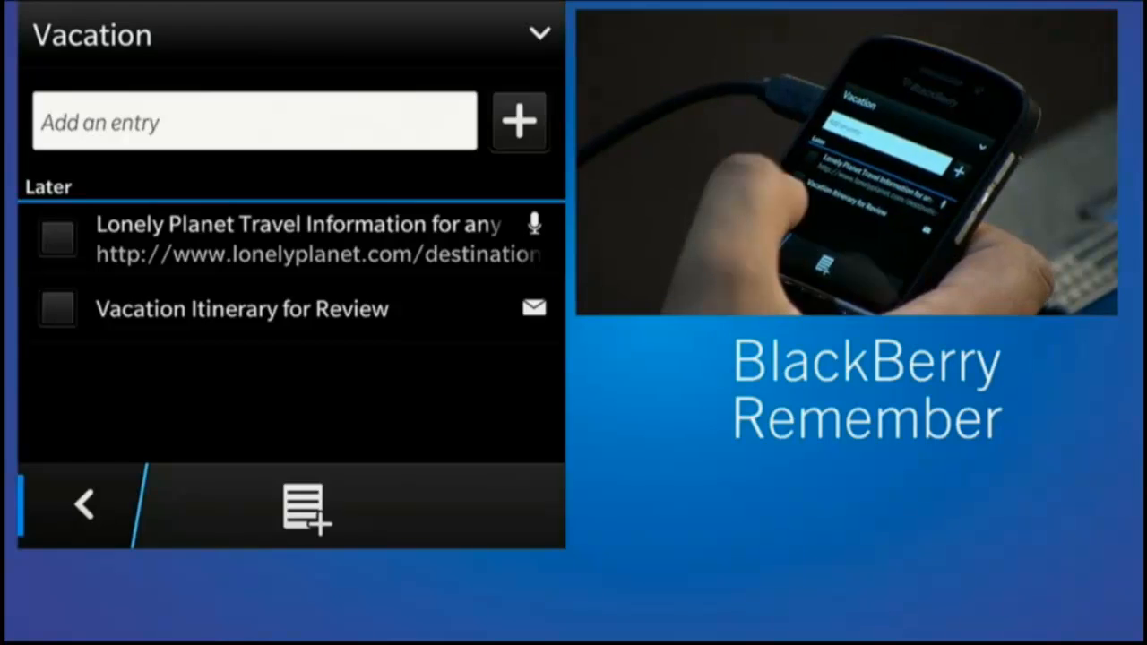
{"action": "left_click", "coordinate": [82, 504]}
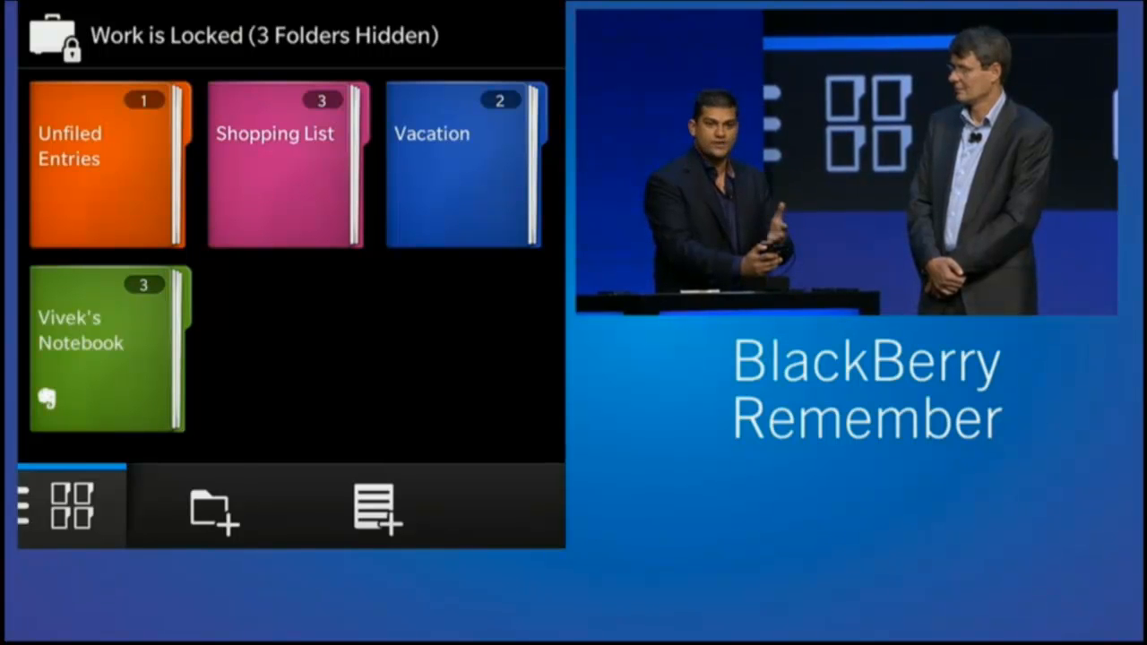
{"action": "left_click", "coordinate": [108, 350]}
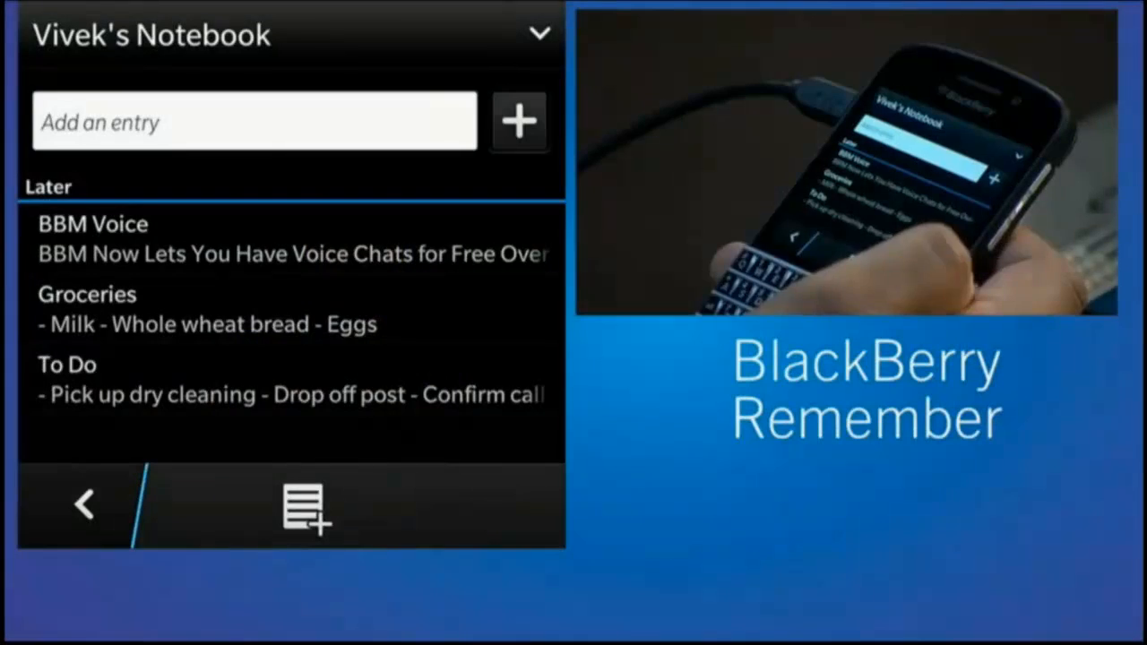
{"action": "left_click", "coordinate": [71, 504]}
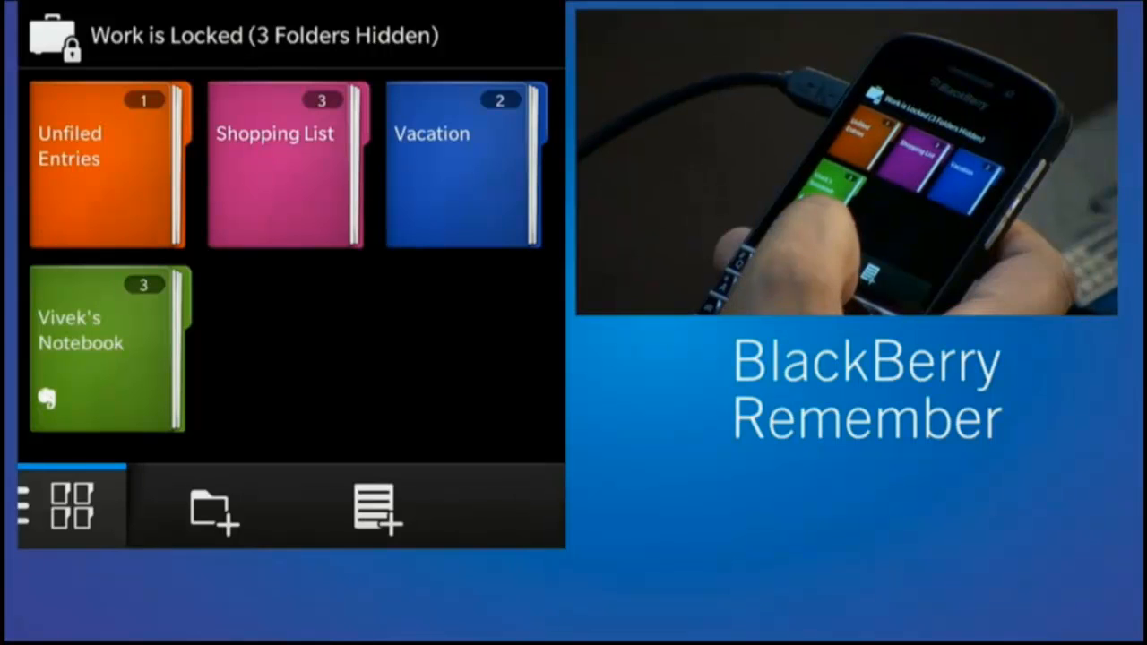